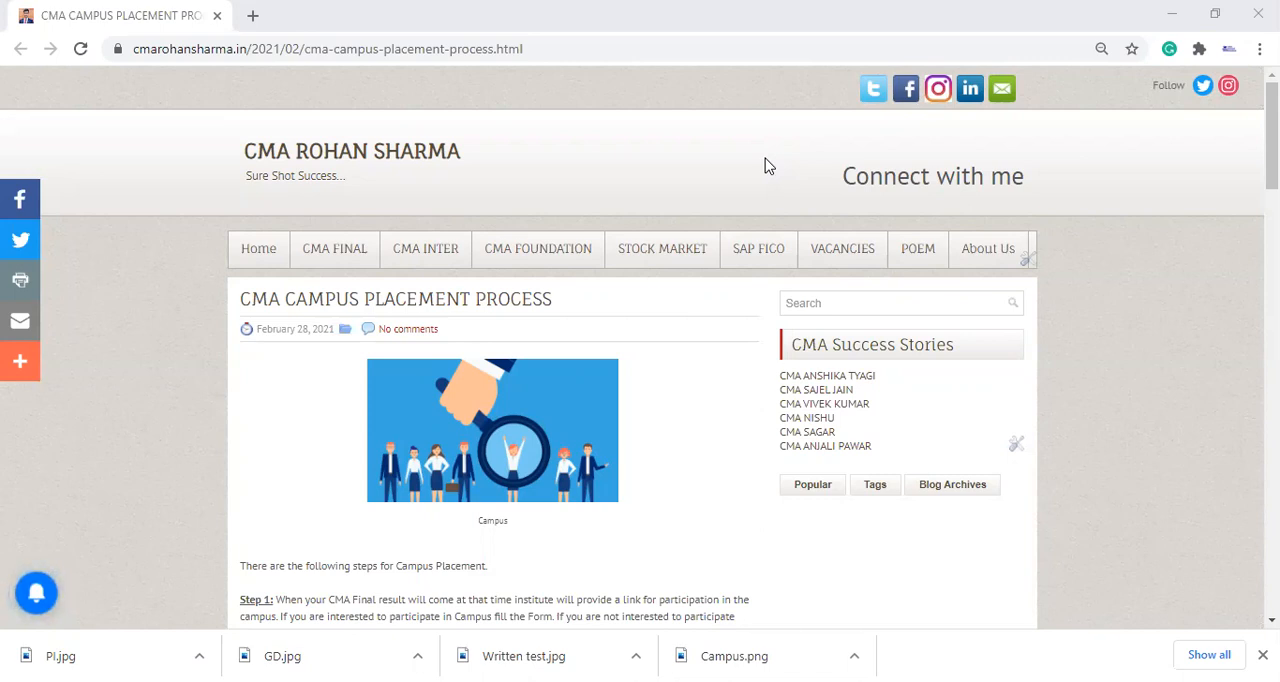
mouse_move(970, 158)
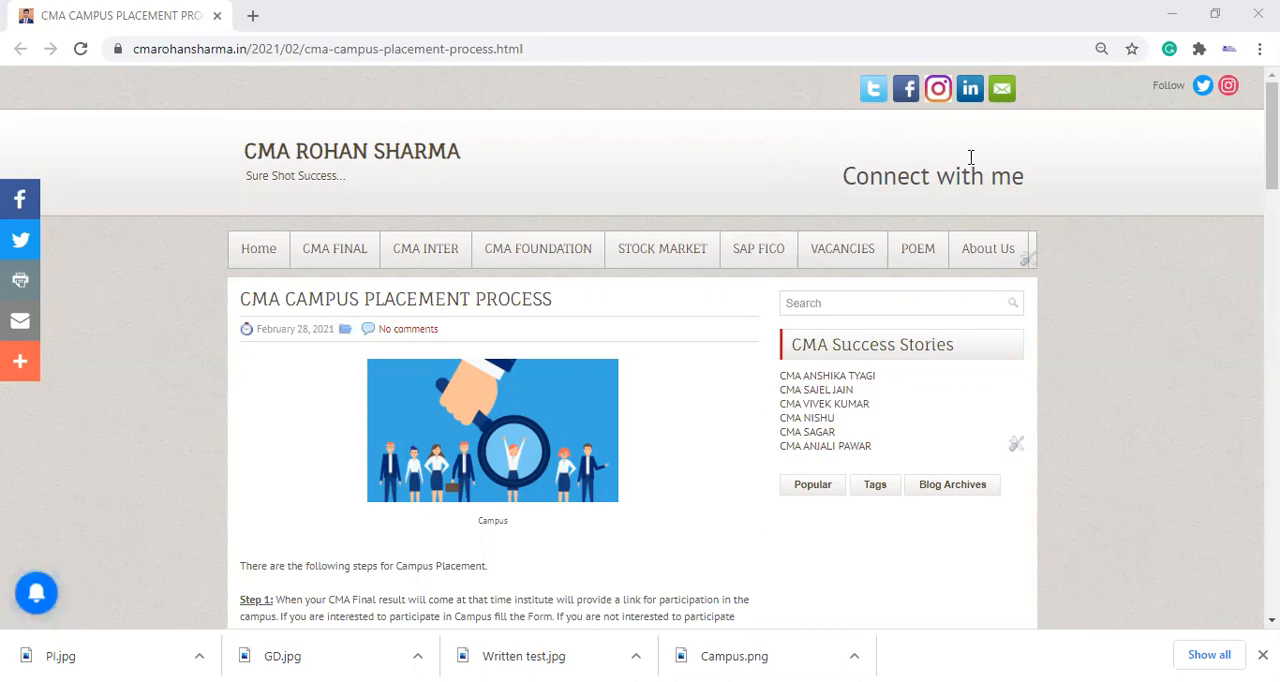
Scroll down to Step 1 and its list of details required in the placement form
scroll("down", 3)
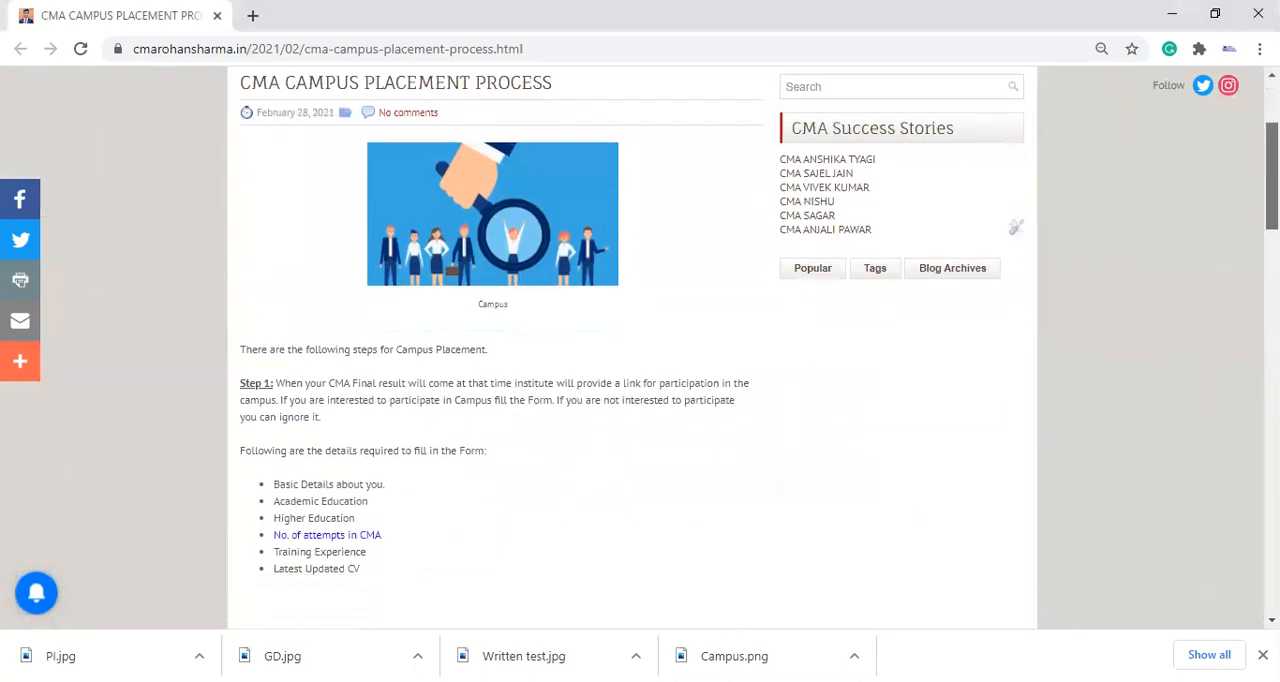
scroll("down", 3)
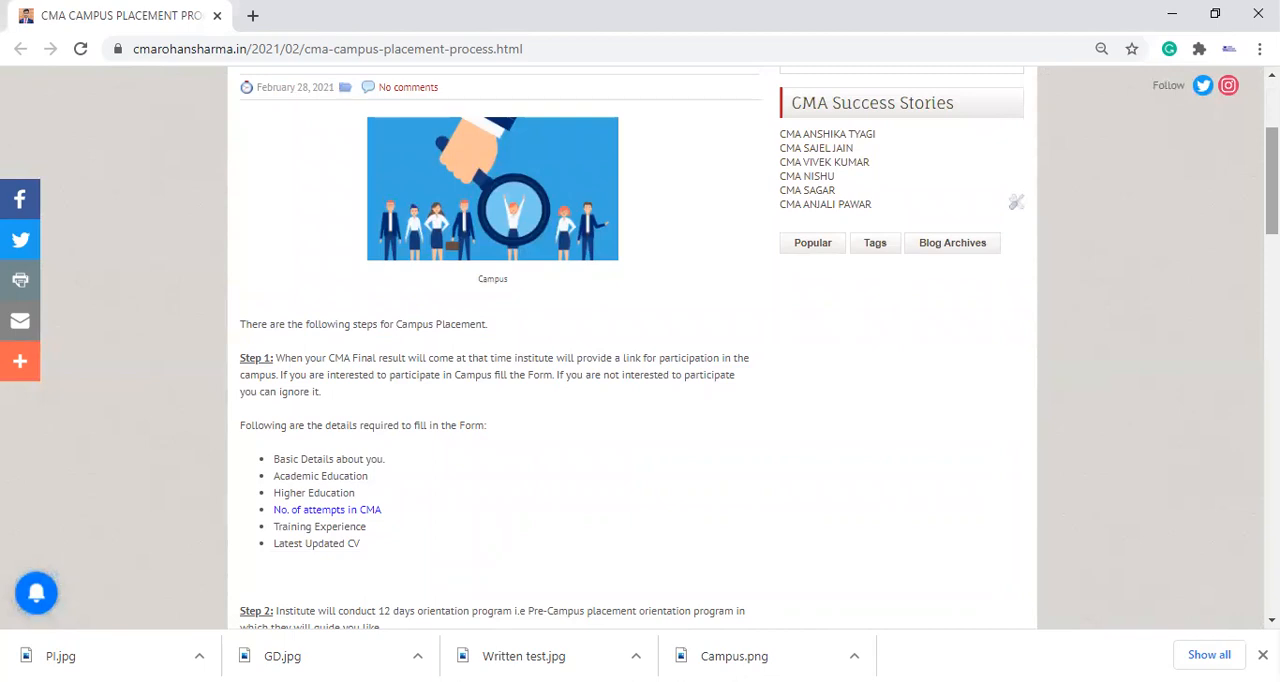
Scroll down to Step 2's pre-campus orientation program topics
scroll("down", 3)
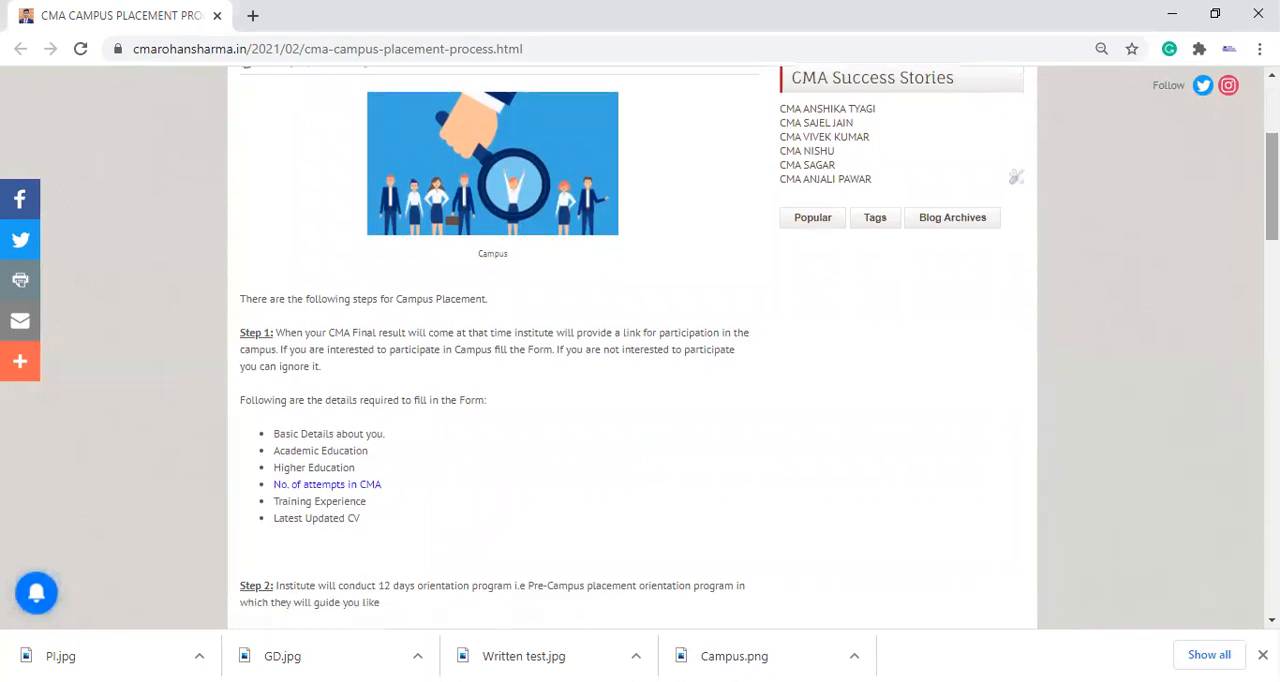
scroll("down", 3)
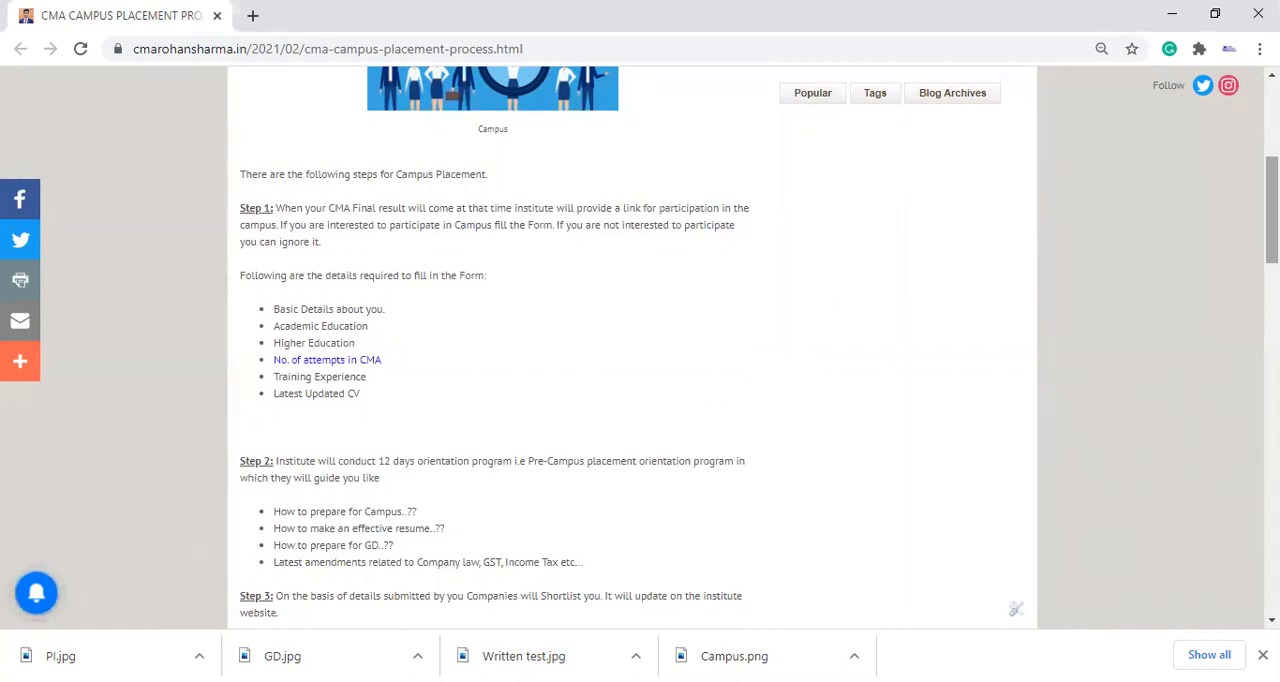
Highlight the form-detail bullets listed under Step 1
scroll("down", 3)
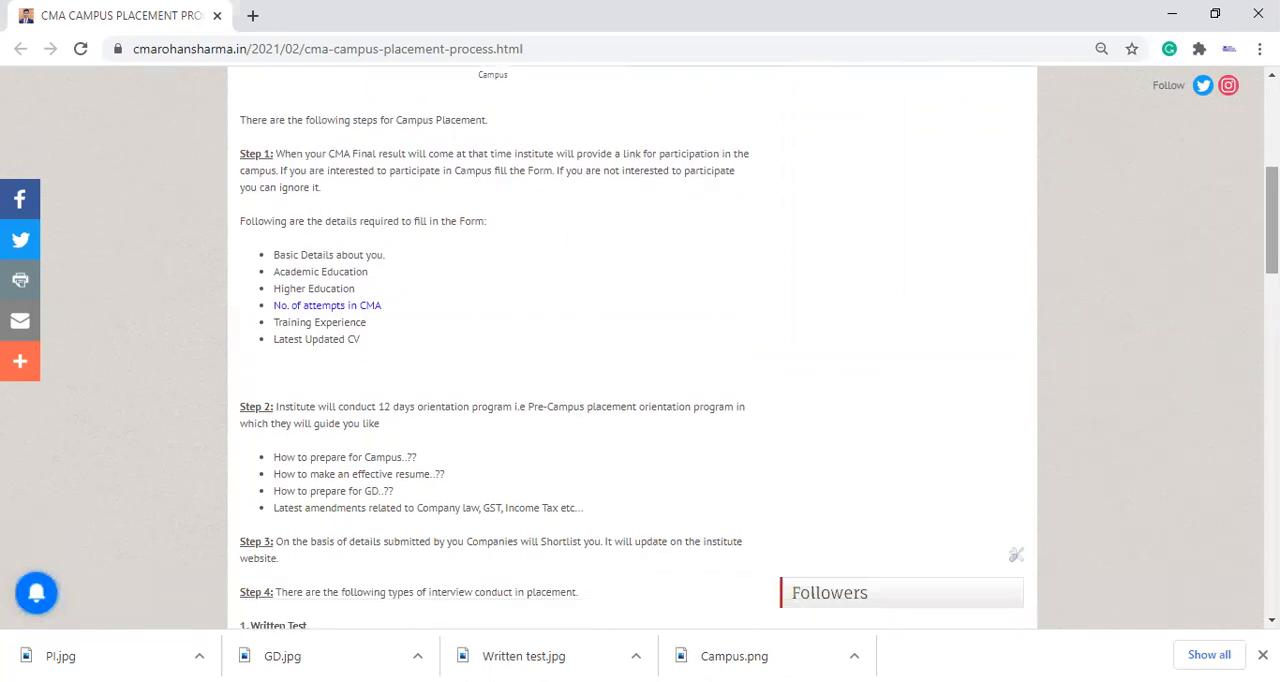
scroll("down", 3)
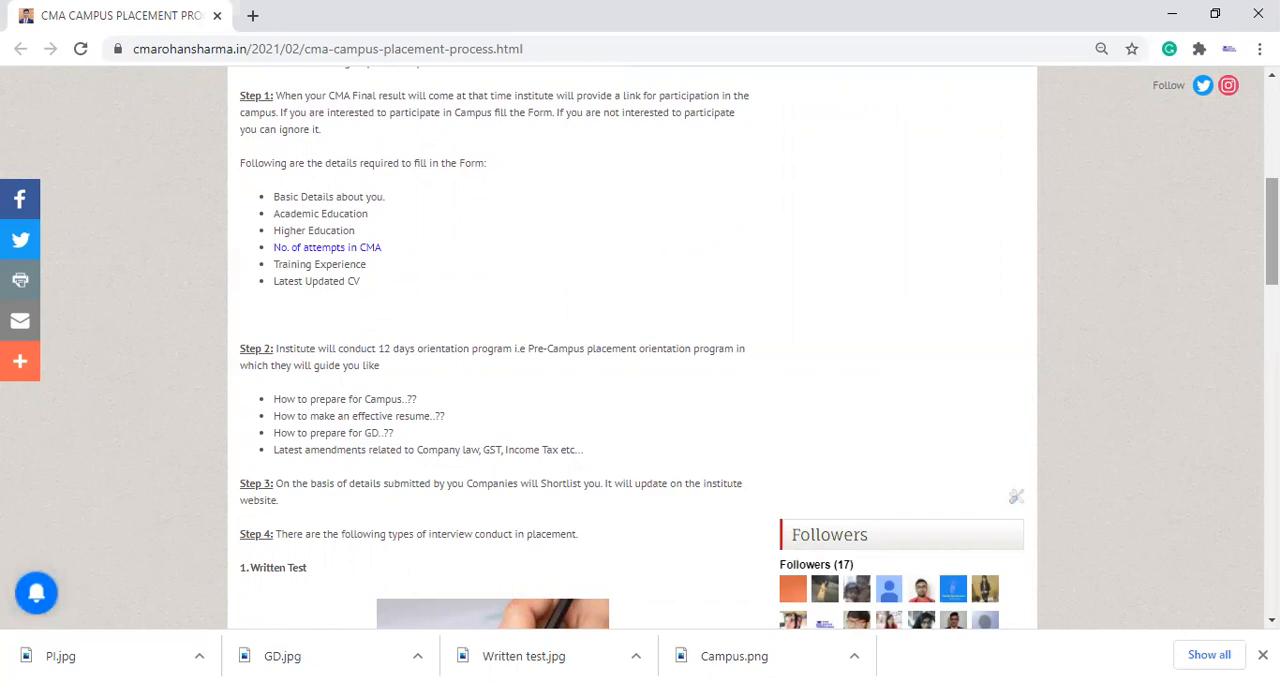
mouse_move(1108, 8)
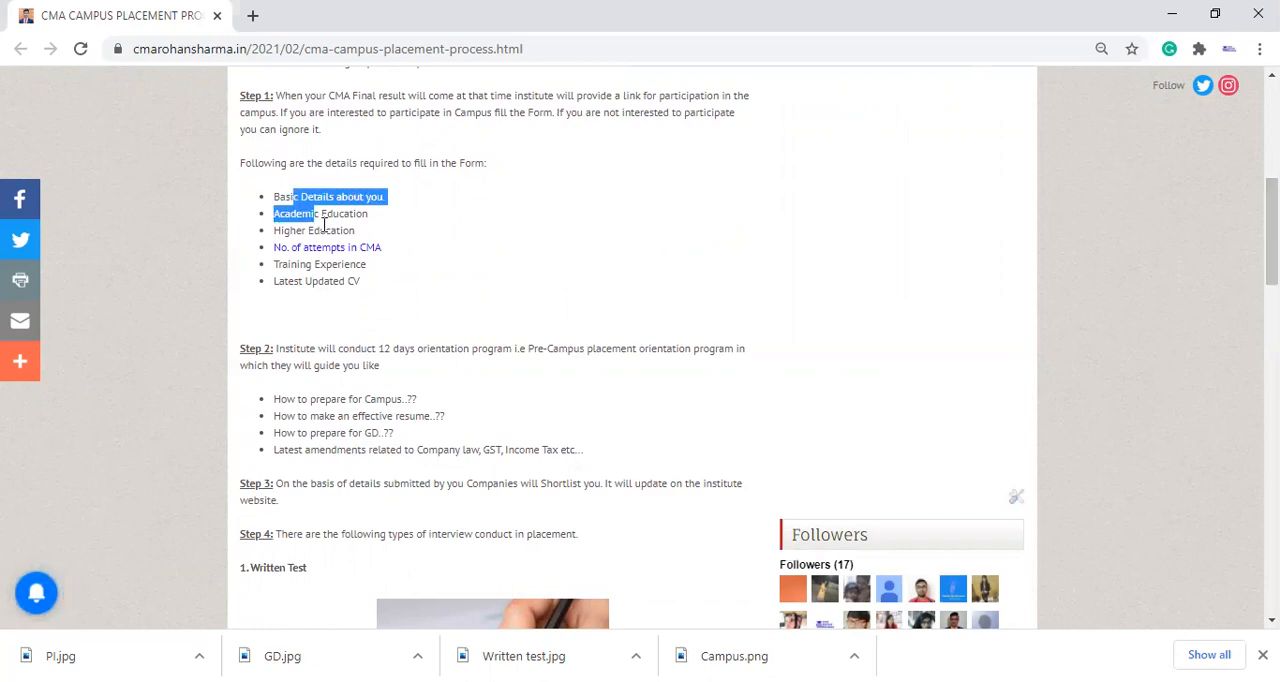
left_click_drag(340, 196, 366, 264)
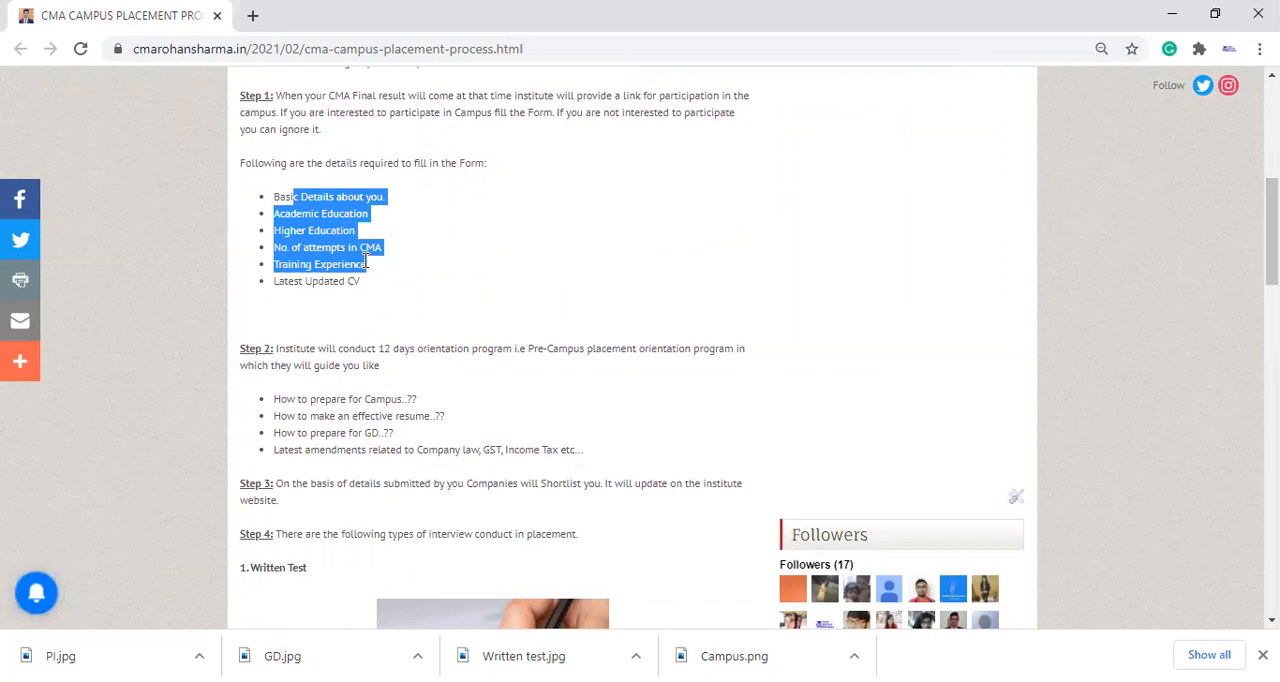
Scroll past Step 3 to Step 4's interview types and the Written Test heading
scroll("down", 3)
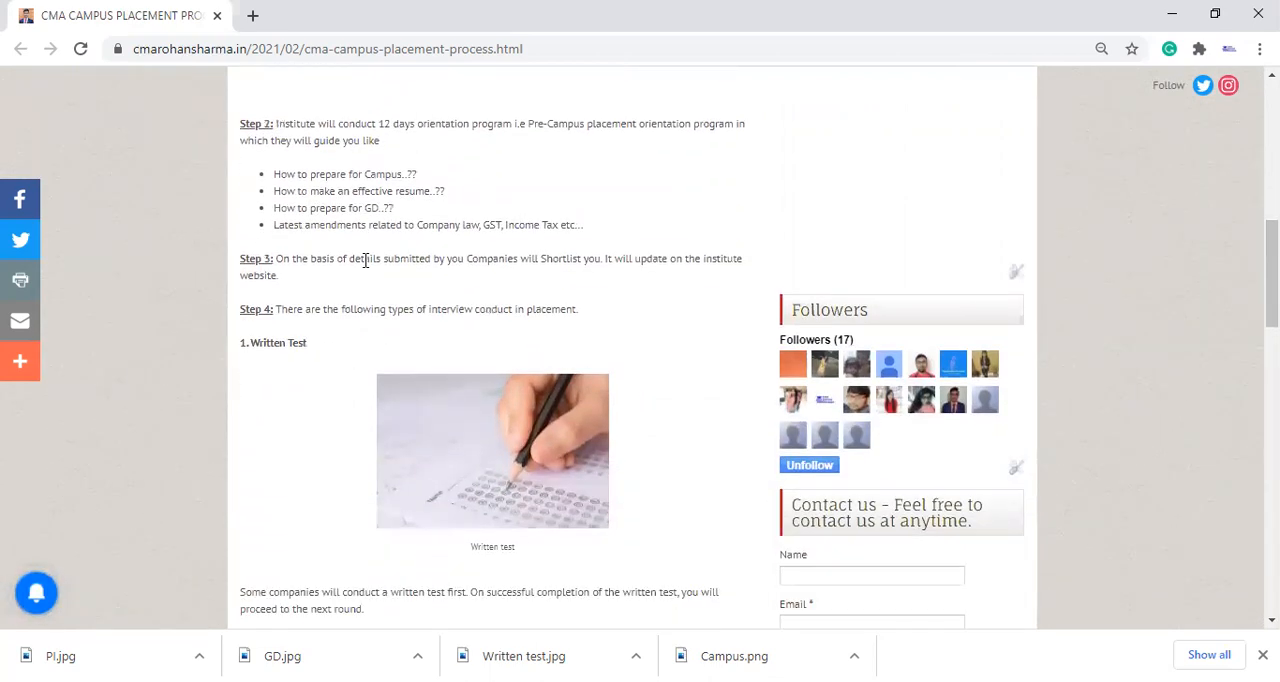
scroll("down", 3)
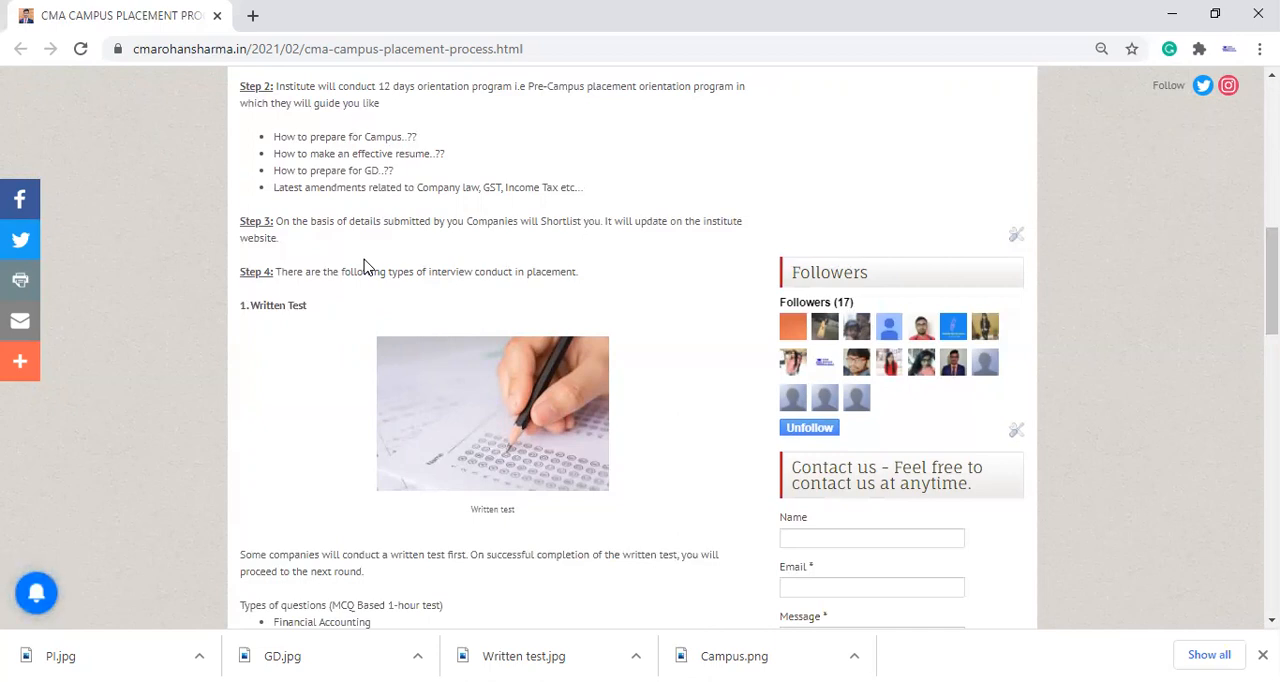
Scroll to the Written Test MCQ topics: Financial Accounting, GST, Company Law, Cost Accounting
scroll("down", 3)
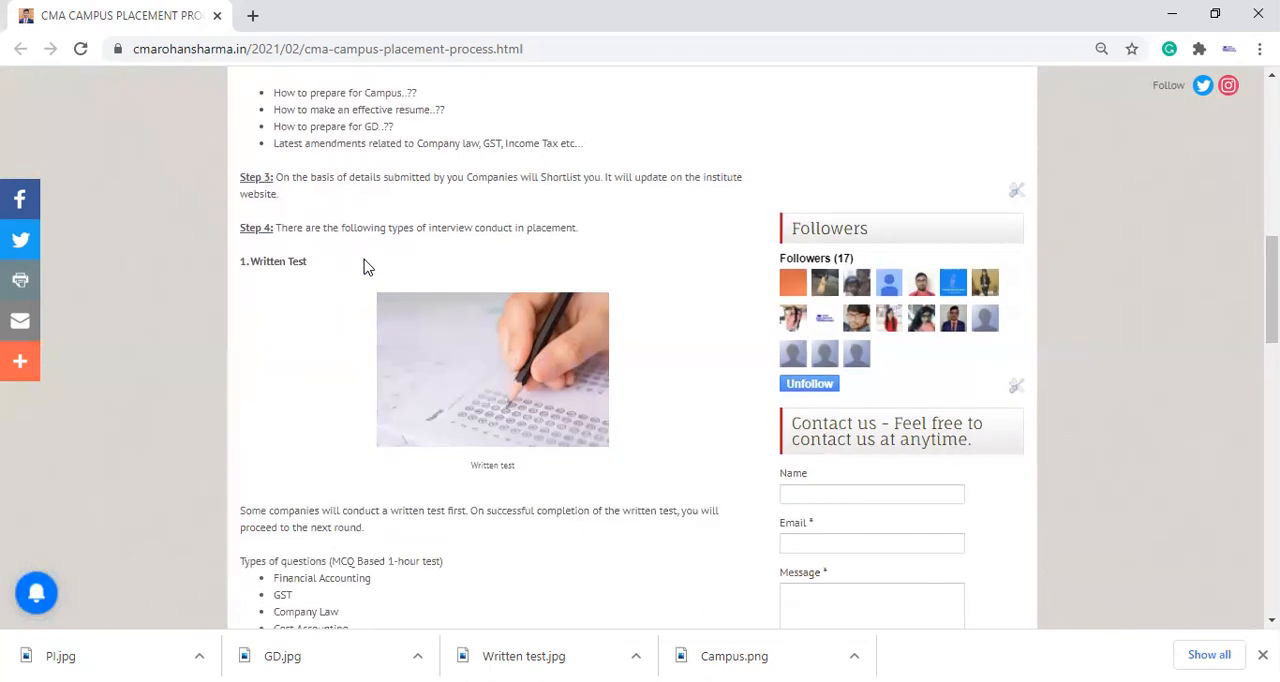
scroll("down", 3)
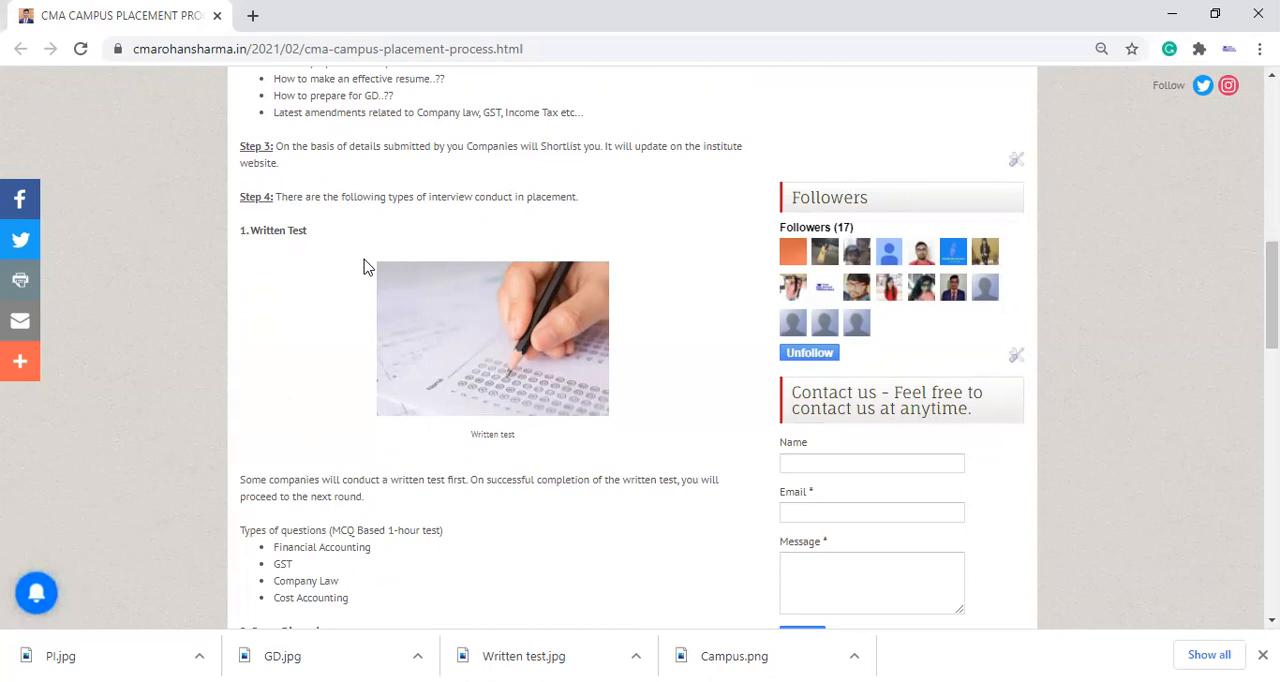
scroll("down", 3)
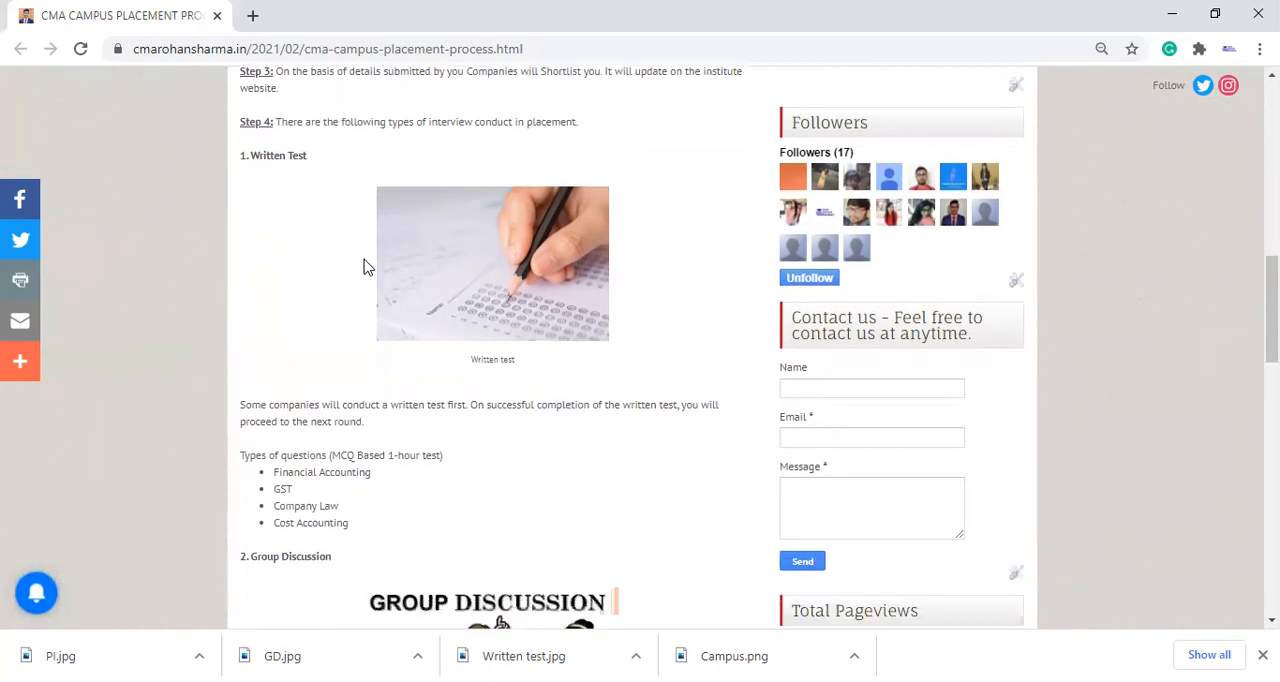
Scroll down to the Group Discussion illustration and its note
scroll("down", 3)
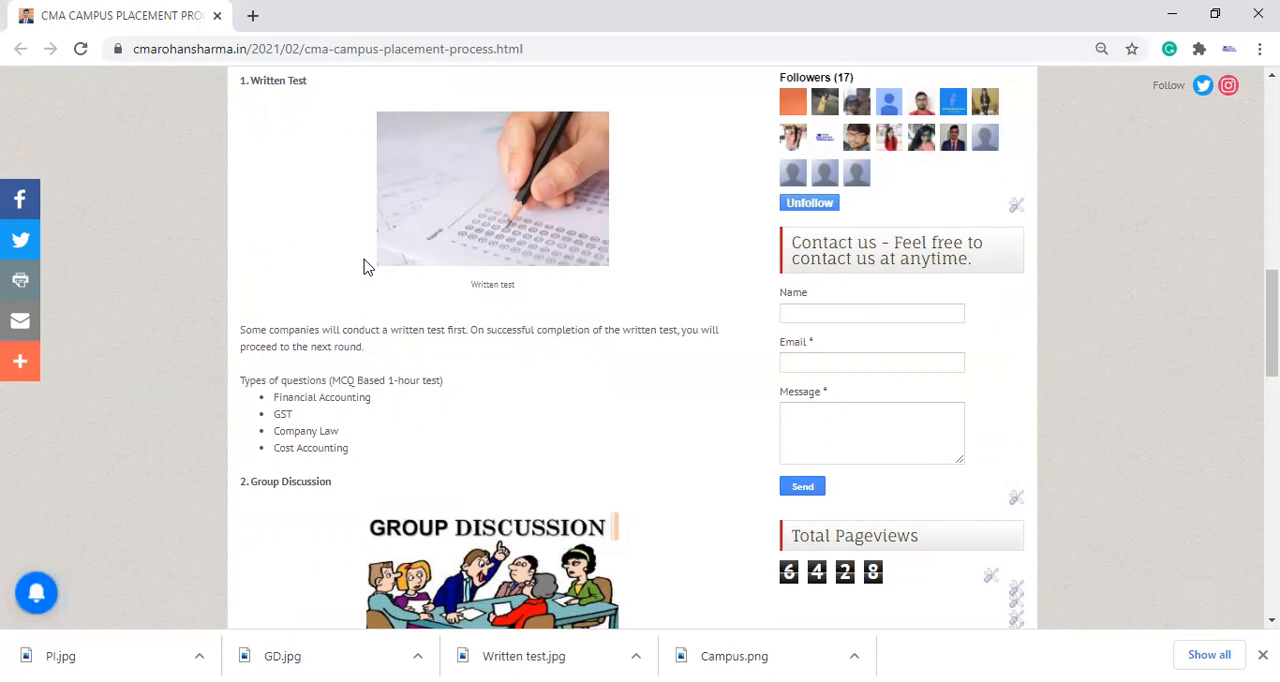
scroll("down", 3)
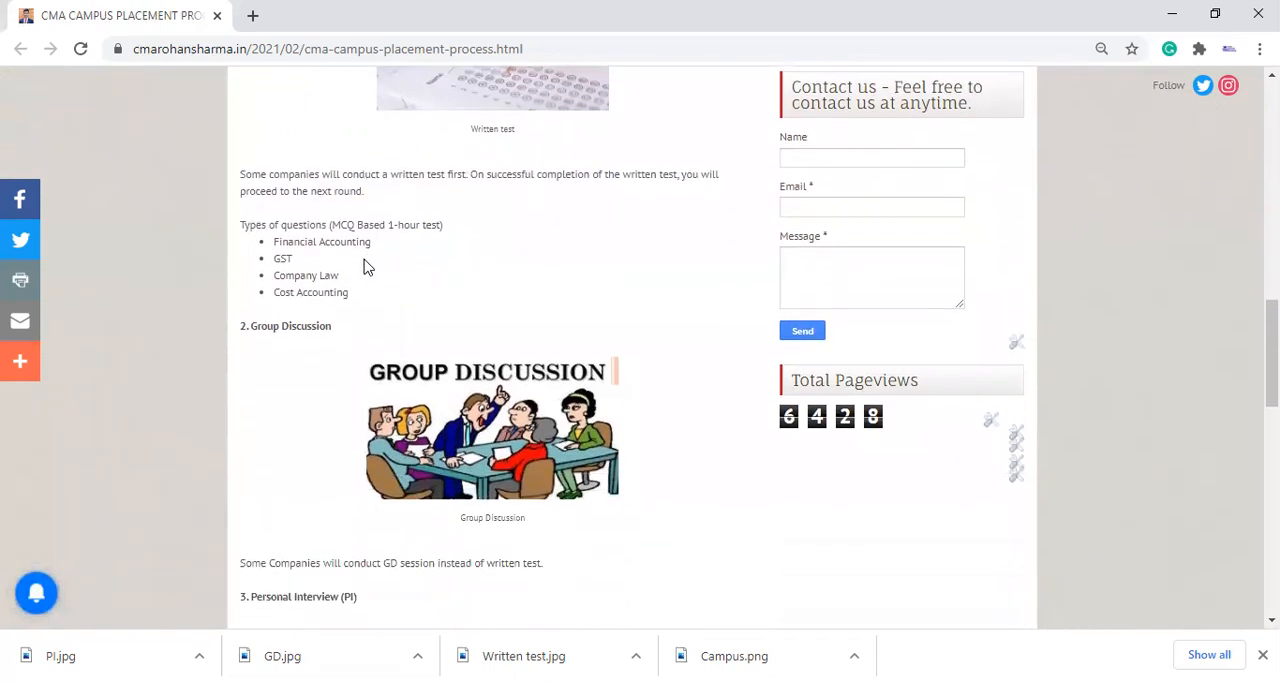
Scroll to the Personal Interview section and Step 5's offer letter, then back up toward Step 2
scroll("down", 3)
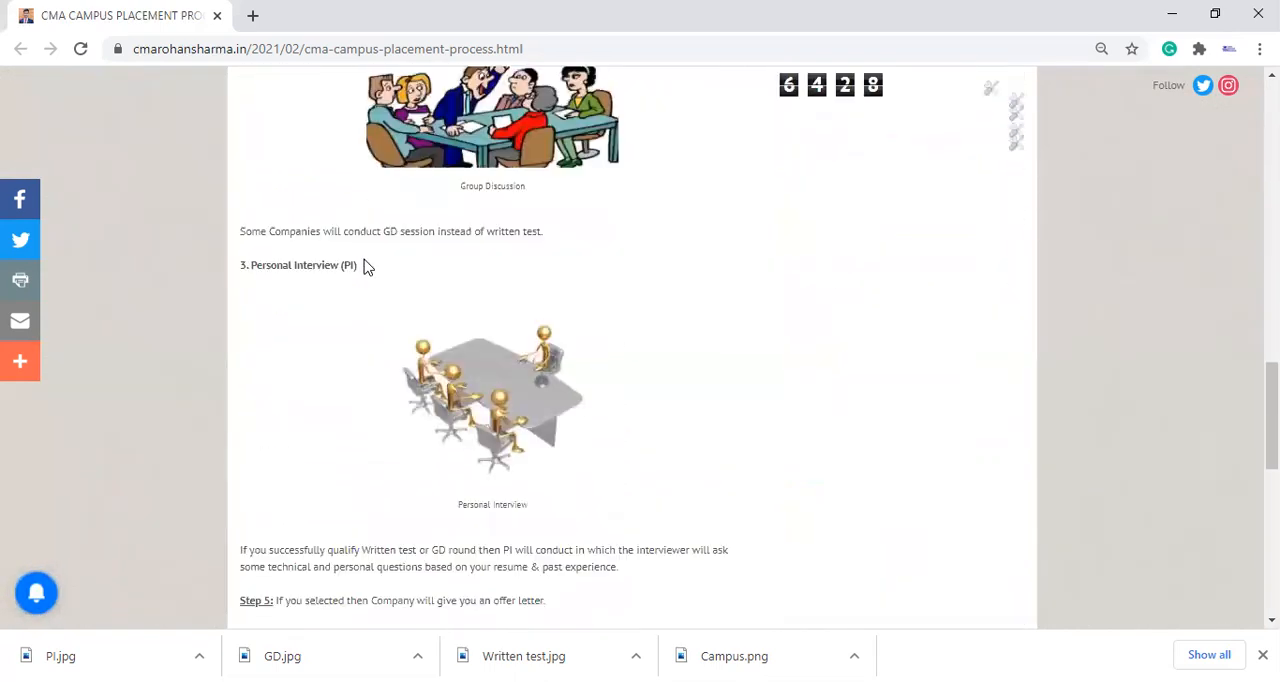
scroll("down", 3)
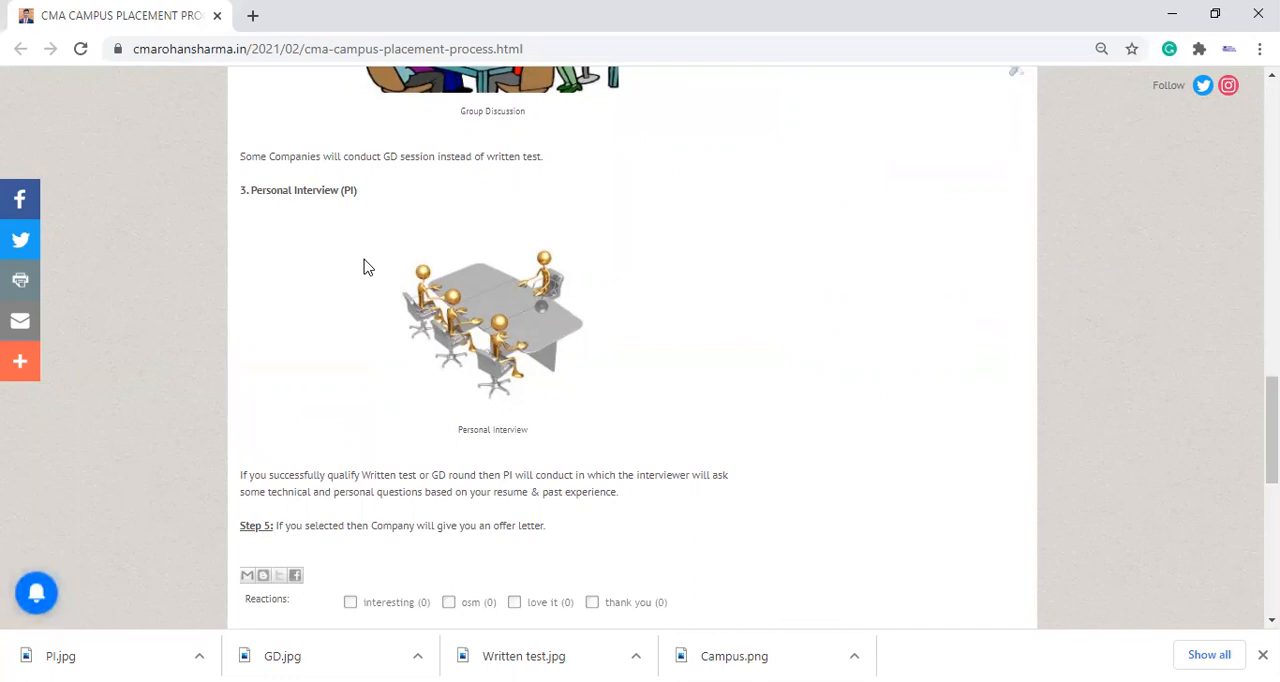
scroll("up", 3)
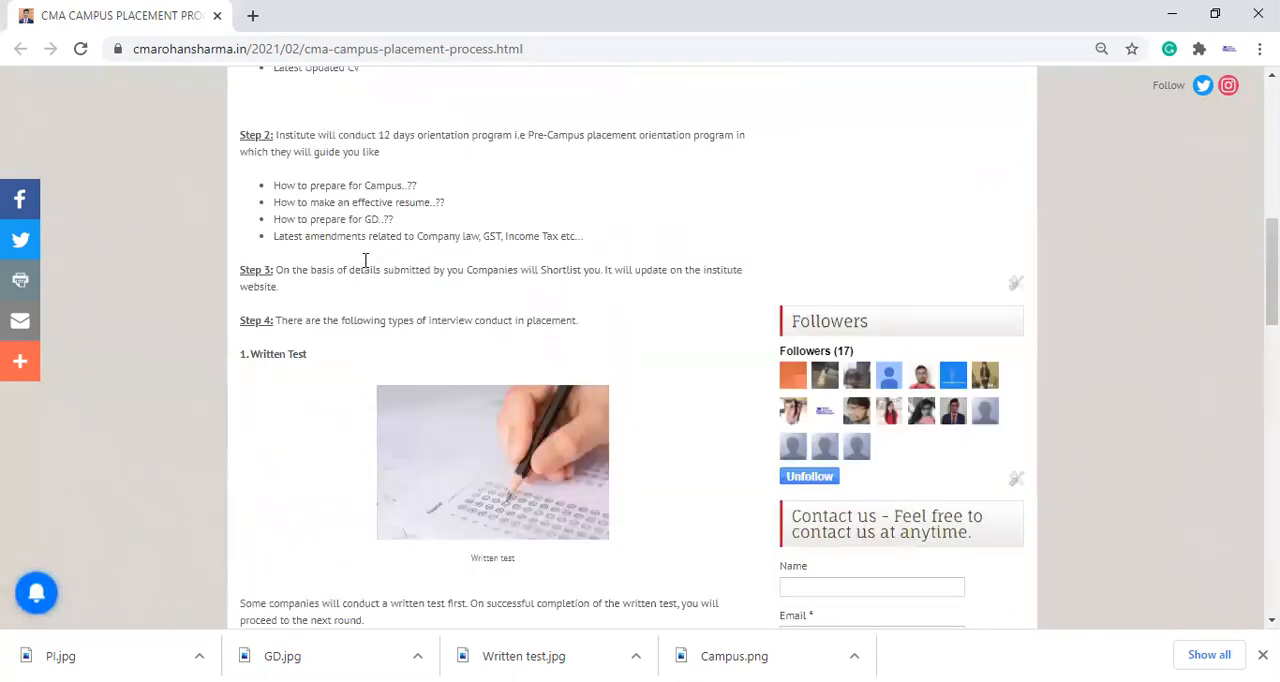
Scroll up to the post's title and Step 1, then back down to Group Discussion
scroll("up", 3)
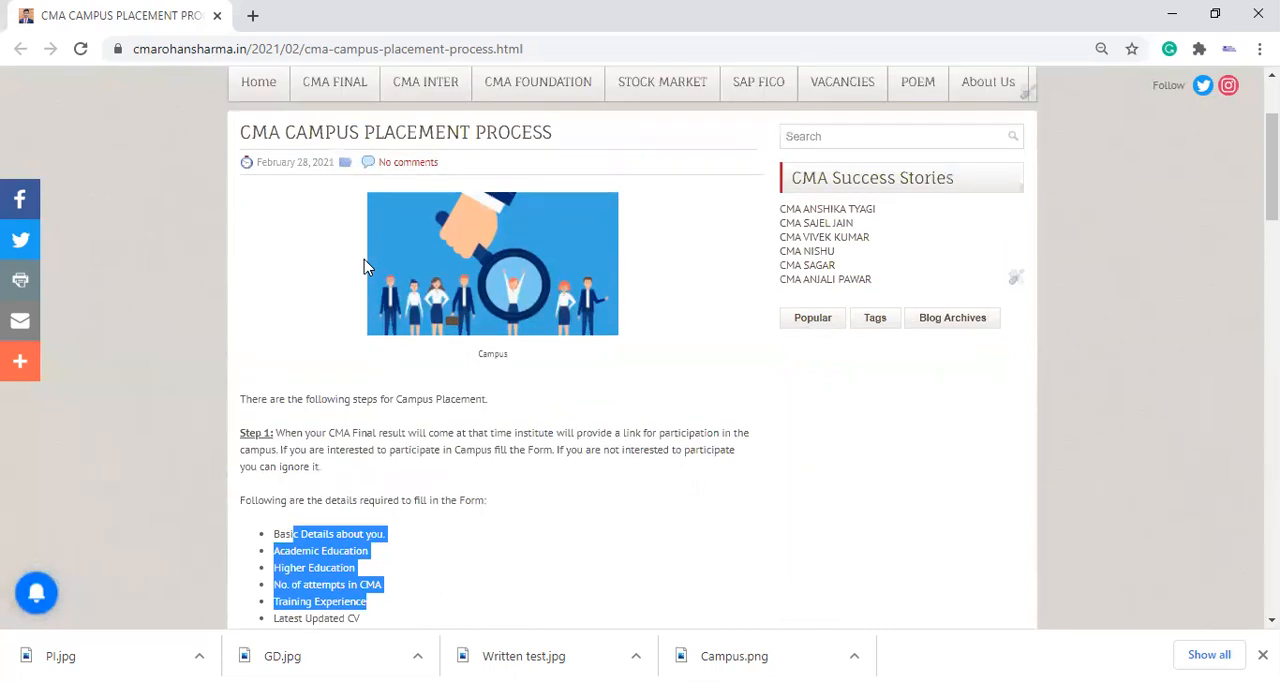
scroll("down", 3)
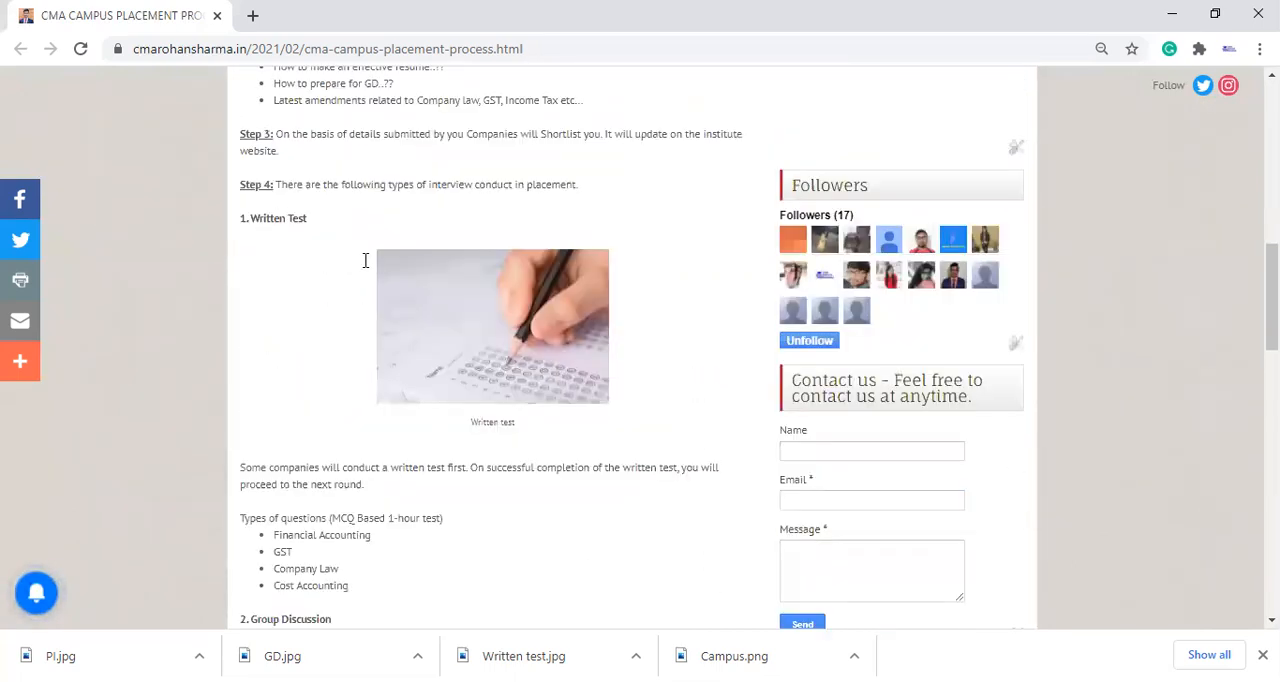
scroll("down", 3)
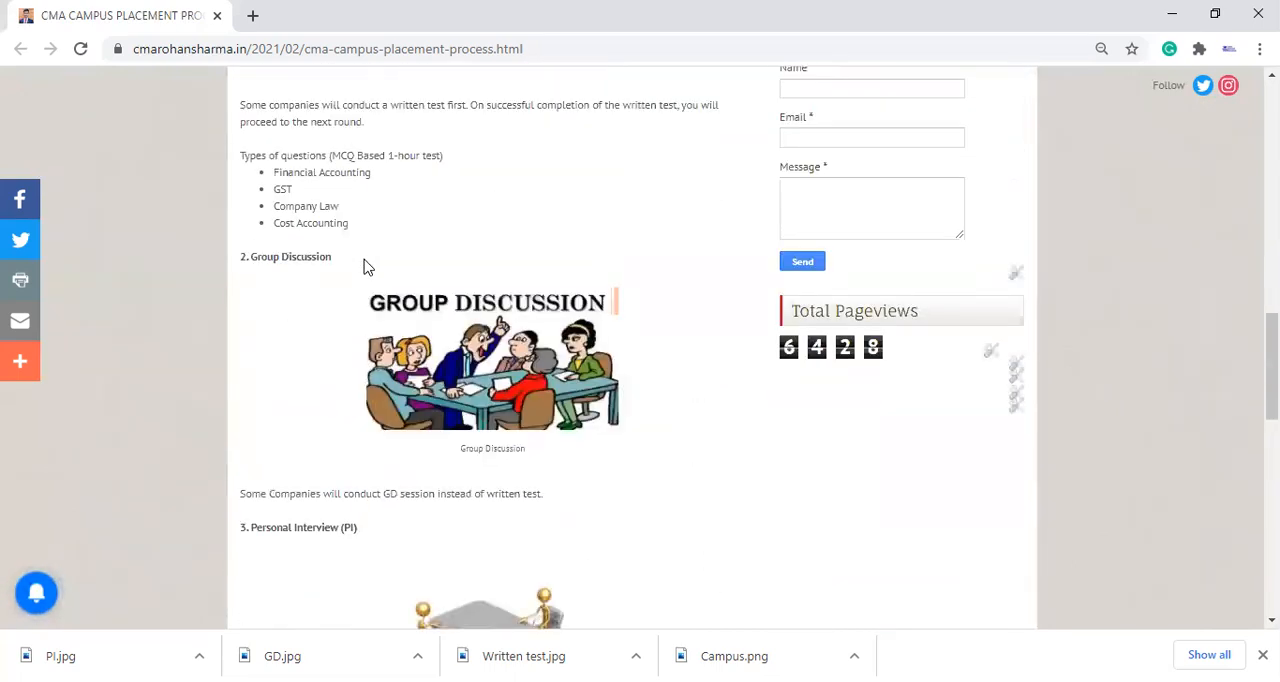